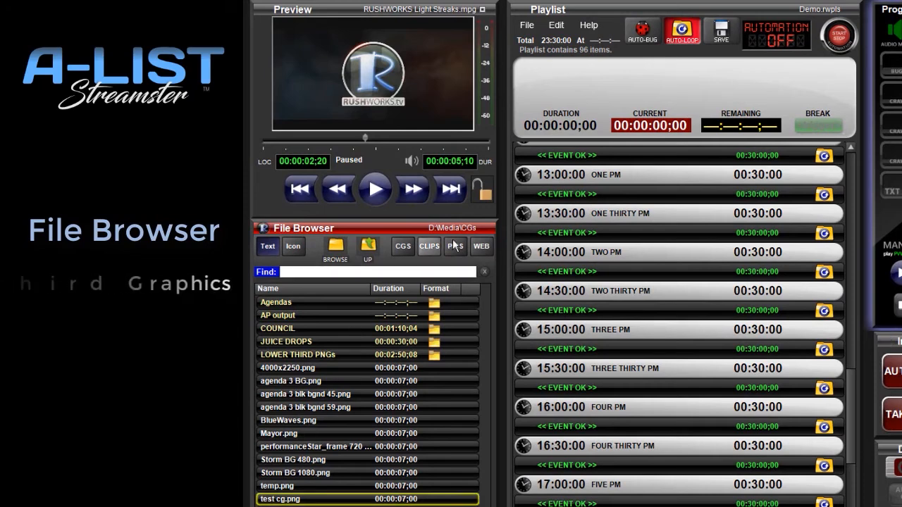
# - Switch the file browser to video clips and load the Light Streaks clip into the preview
pyautogui.click(428, 245)
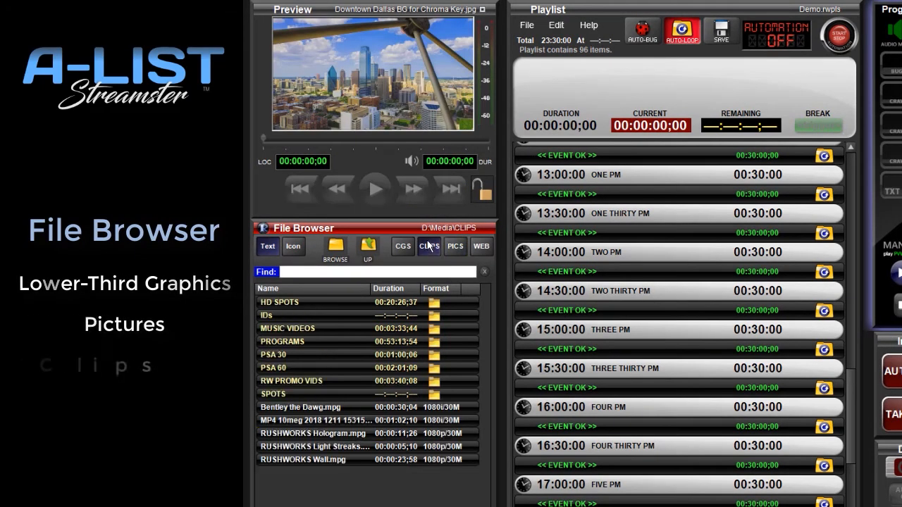
pyautogui.doubleClick(312, 445)
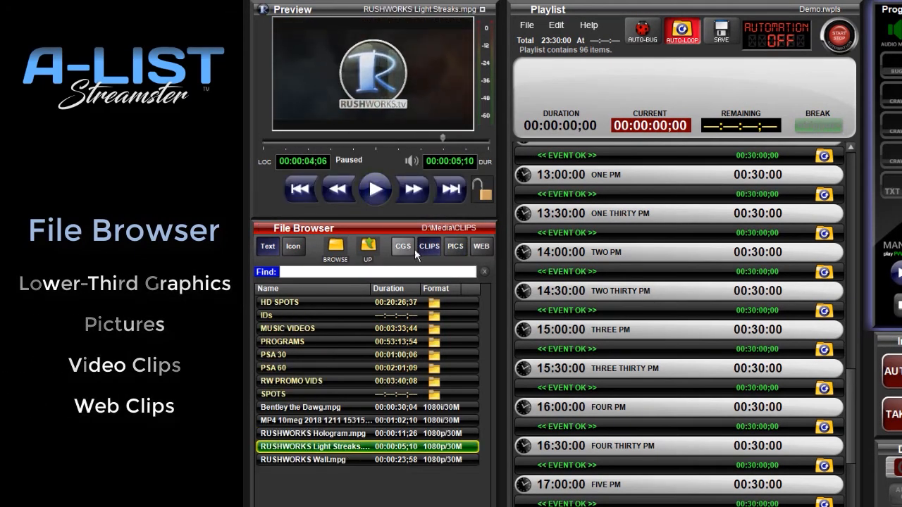
pyautogui.write('wall')
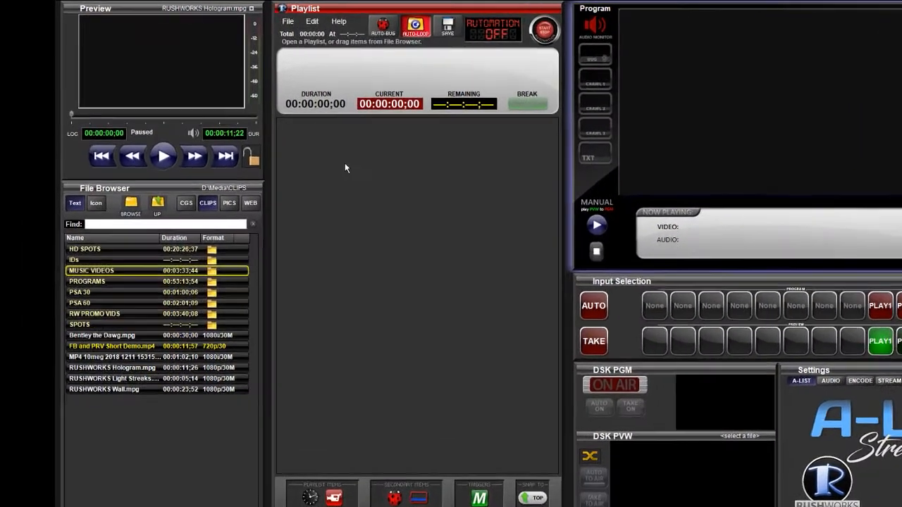
# - Create a new 24-event hourly playlist from the playlist File menu
pyautogui.click(287, 21)
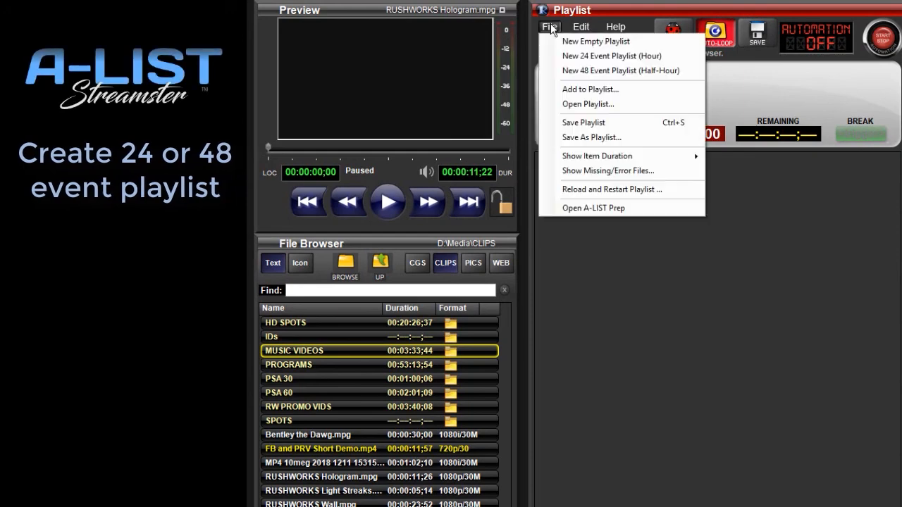
pyautogui.click(620, 70)
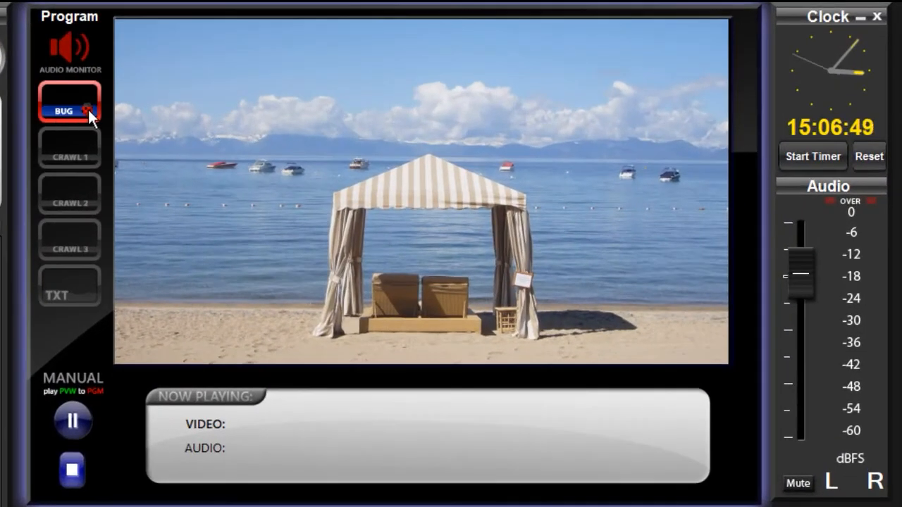
# - Toggle the bug and crawl overlays on the program output, then play the Cool Things item
pyautogui.click(68, 148)
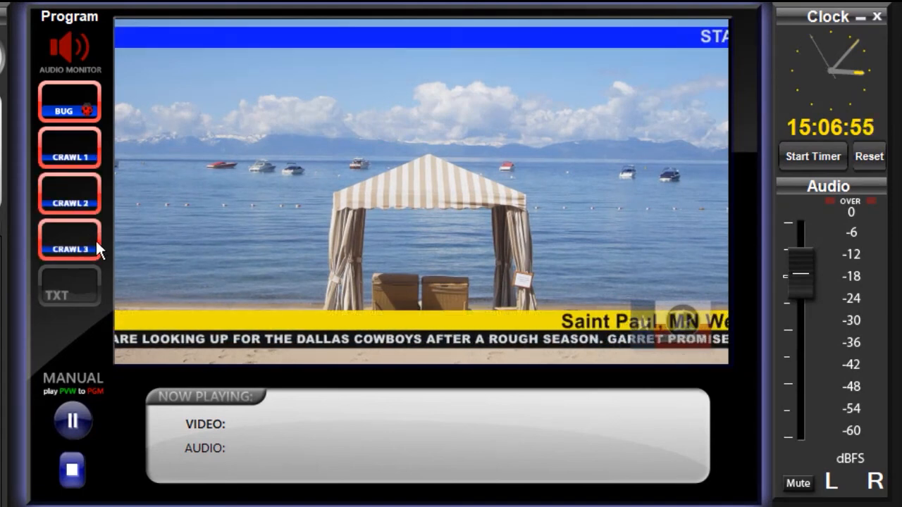
pyautogui.click(69, 287)
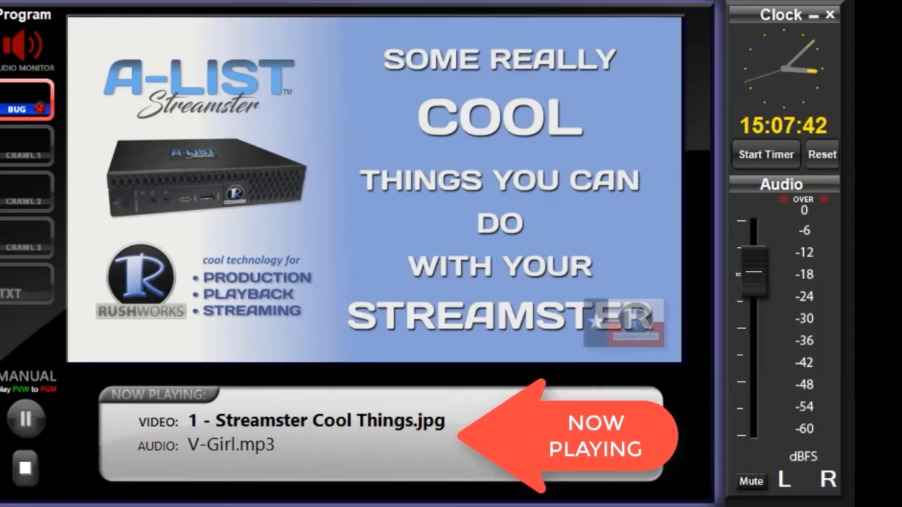
pyautogui.click(25, 417)
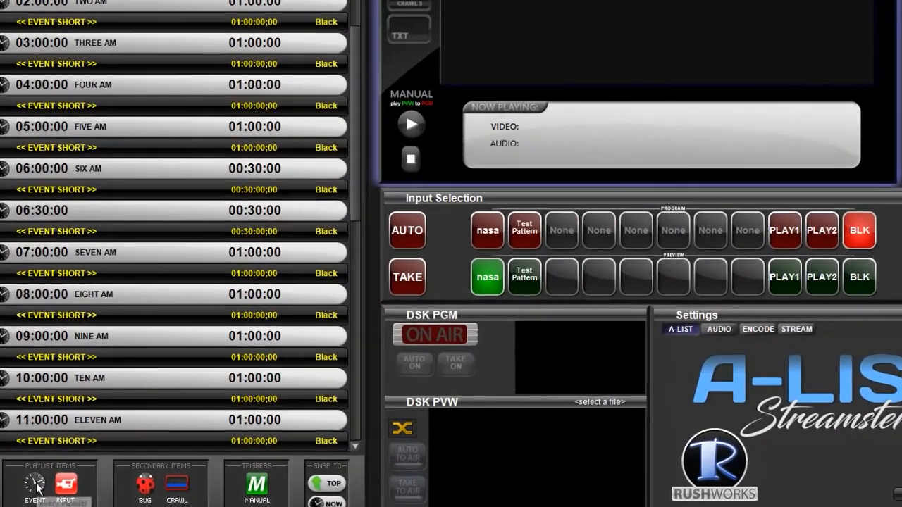
pyautogui.click(34, 486)
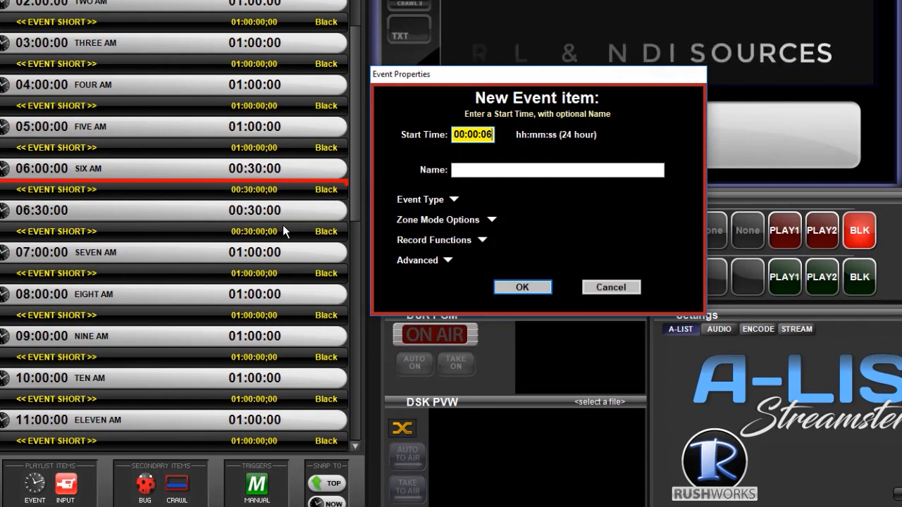
pyautogui.click(522, 287)
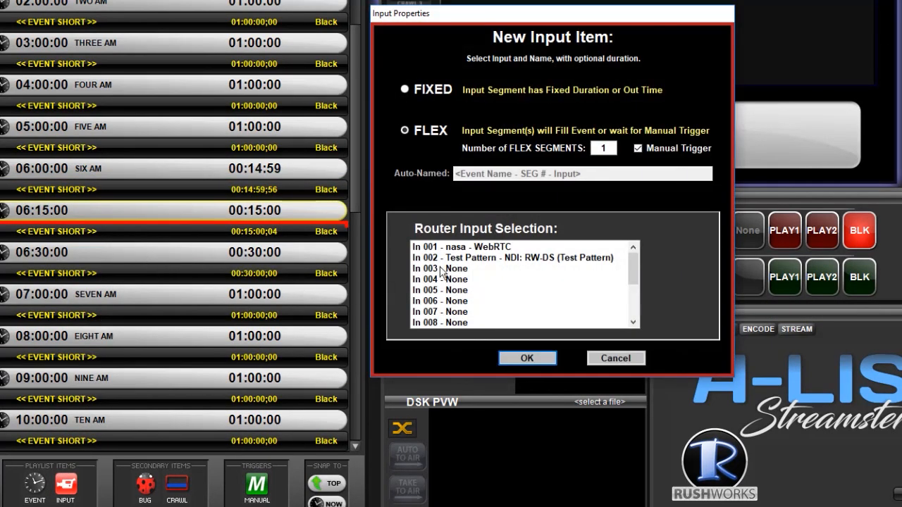
pyautogui.click(526, 358)
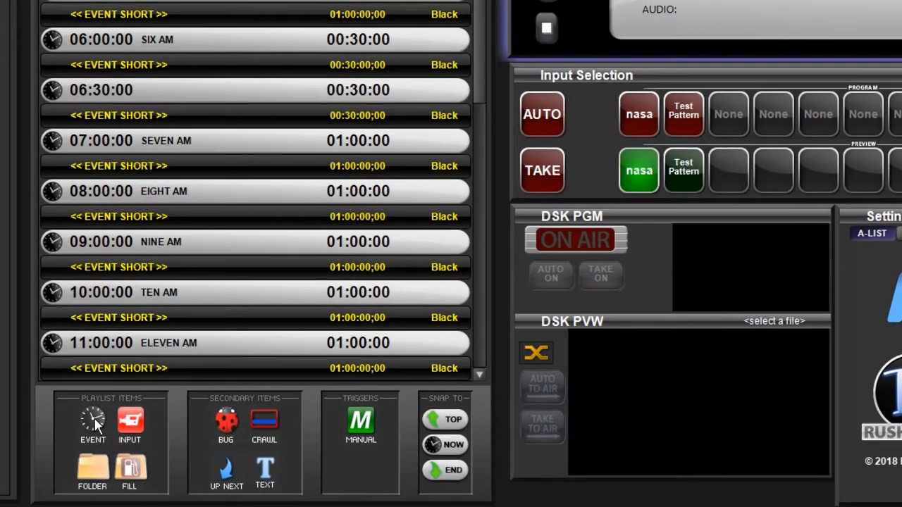
# - Add a 06:15 event and assign the live nasa router input as its segment
pyautogui.click(93, 423)
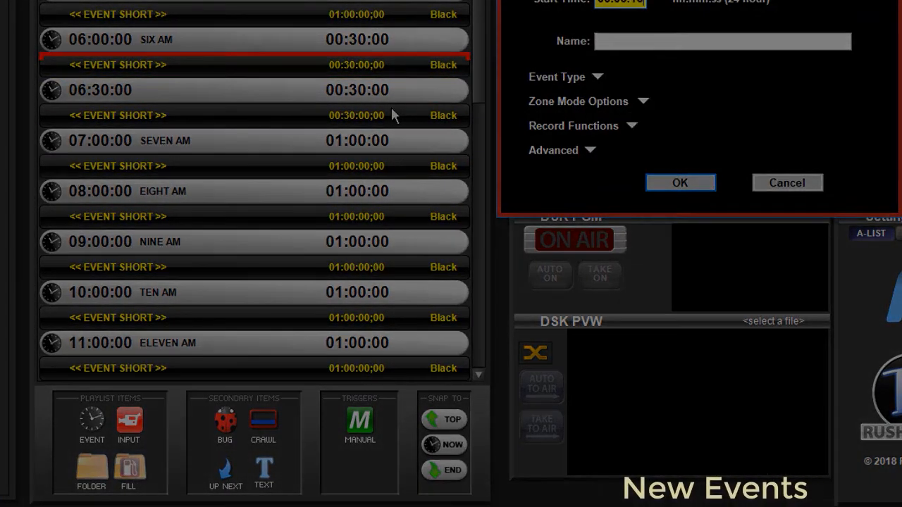
pyautogui.click(679, 183)
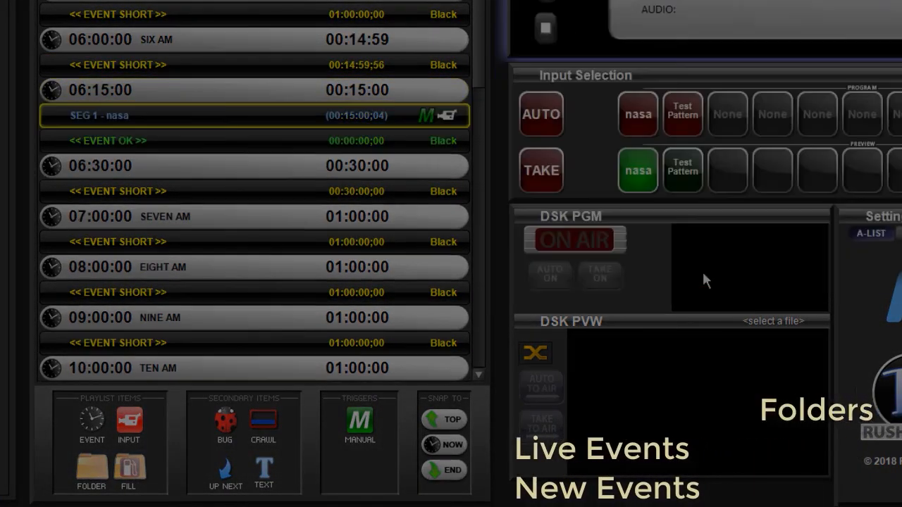
pyautogui.click(126, 472)
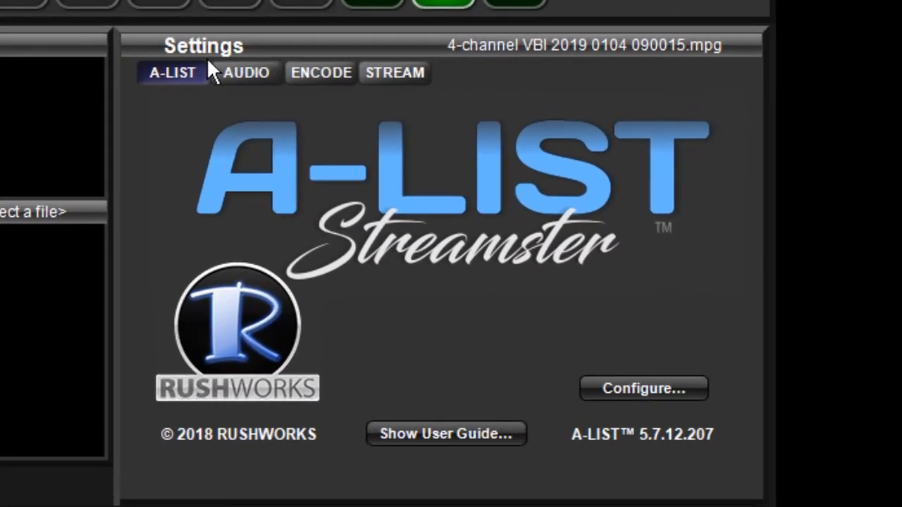
pyautogui.click(246, 73)
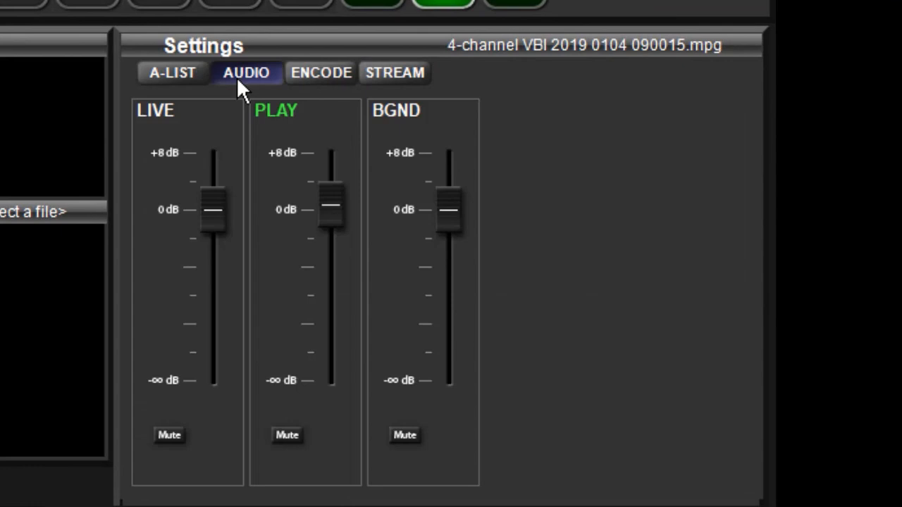
pyautogui.click(321, 73)
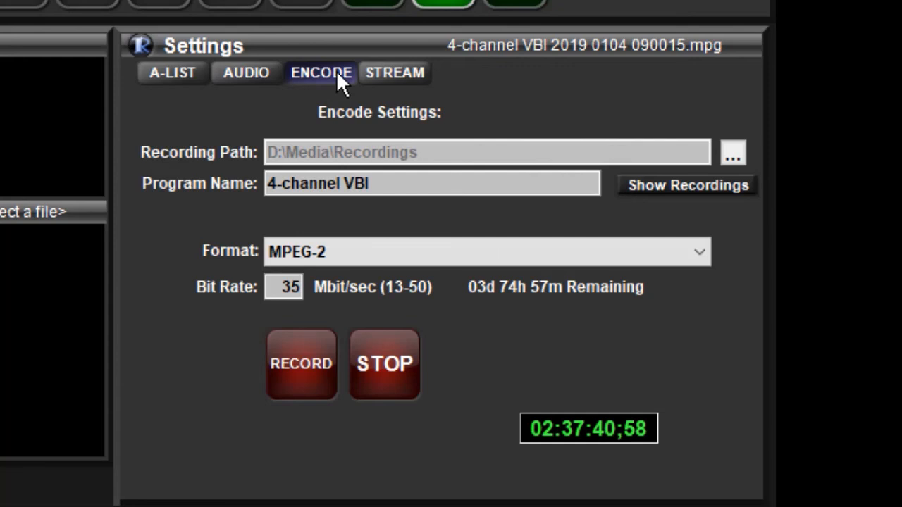
pyautogui.click(394, 73)
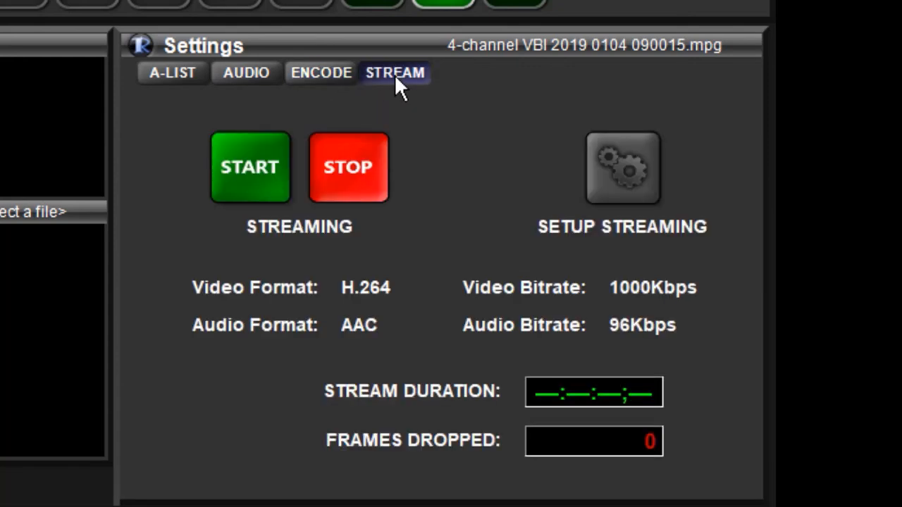
pyautogui.click(172, 73)
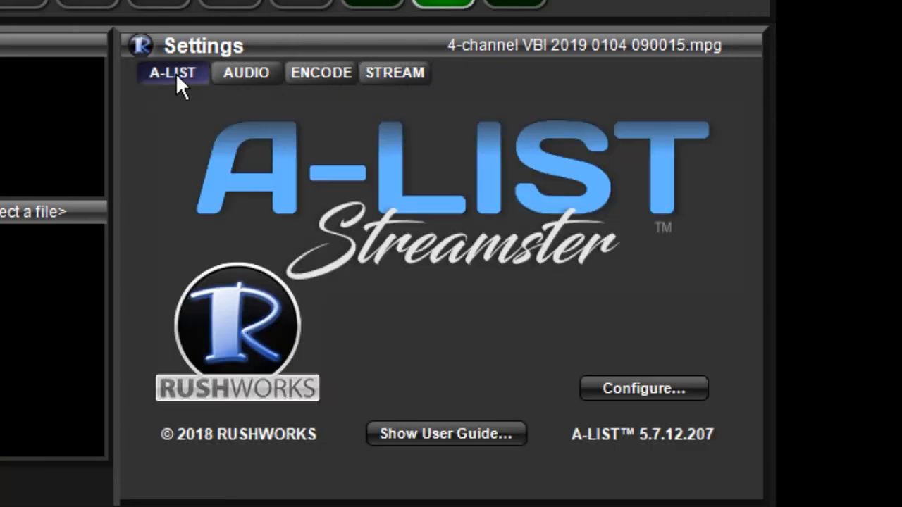